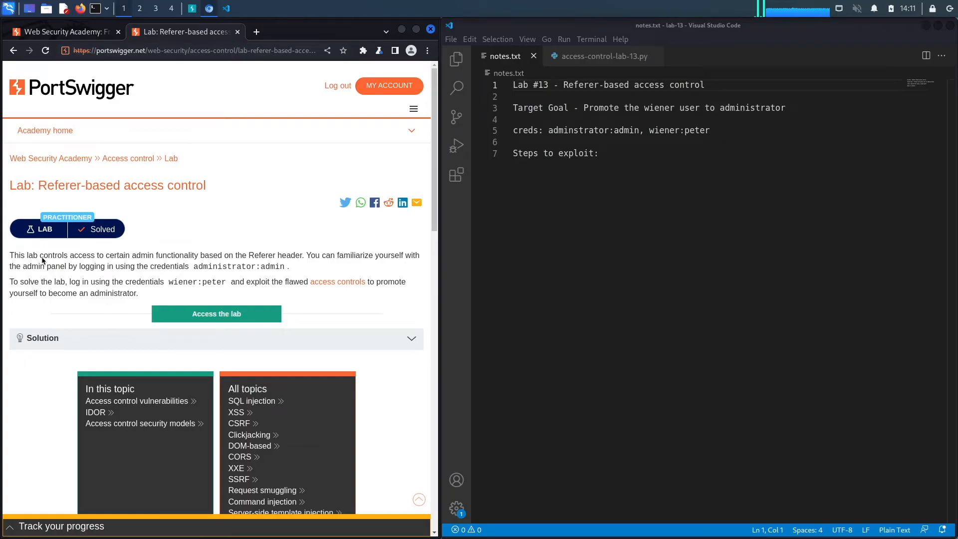
pyautogui.moveTo(190, 263)
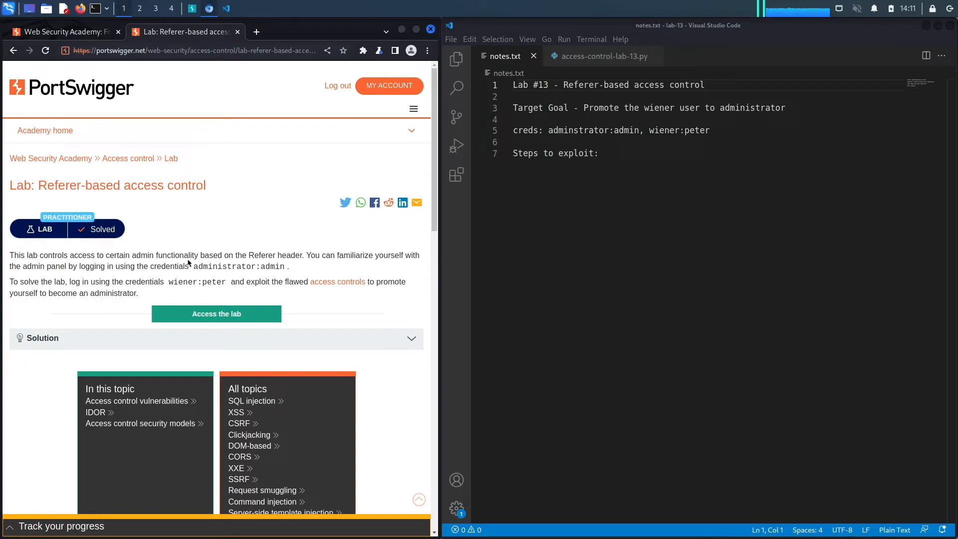
pyautogui.moveTo(299, 259)
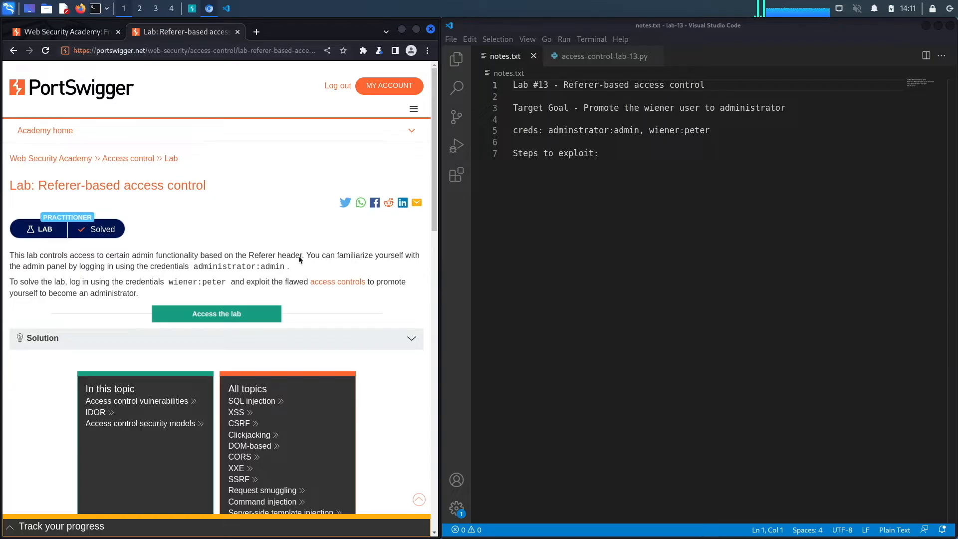
pyautogui.moveTo(408, 262)
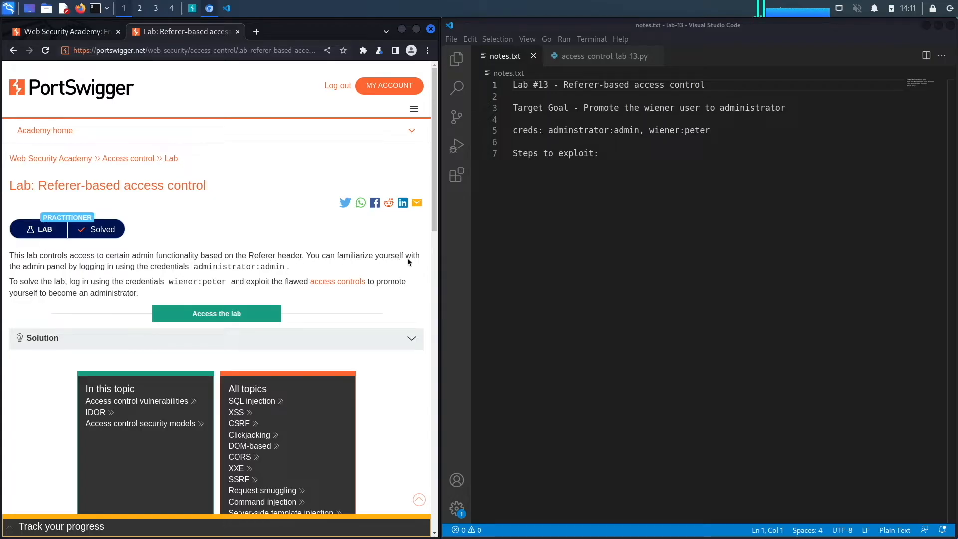
pyautogui.moveTo(145, 273)
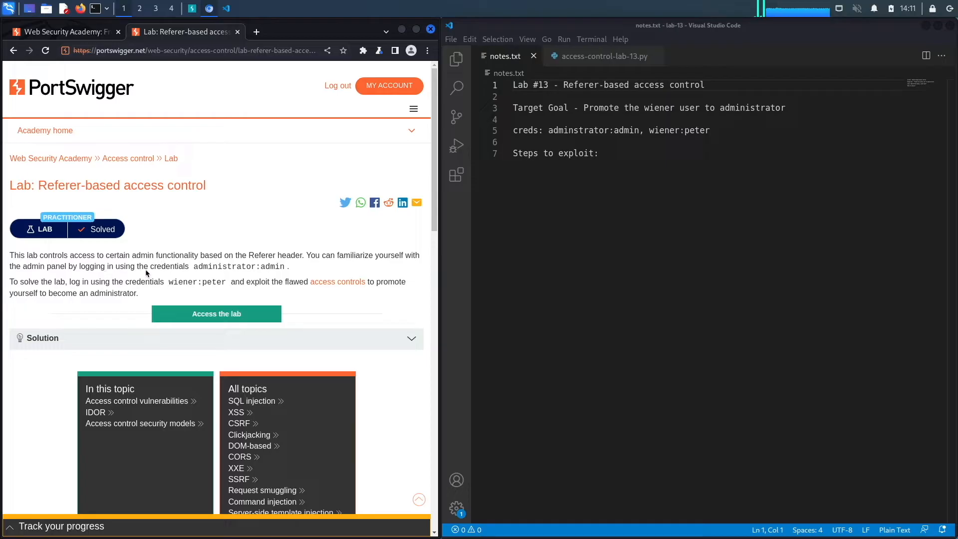
pyautogui.moveTo(259, 263)
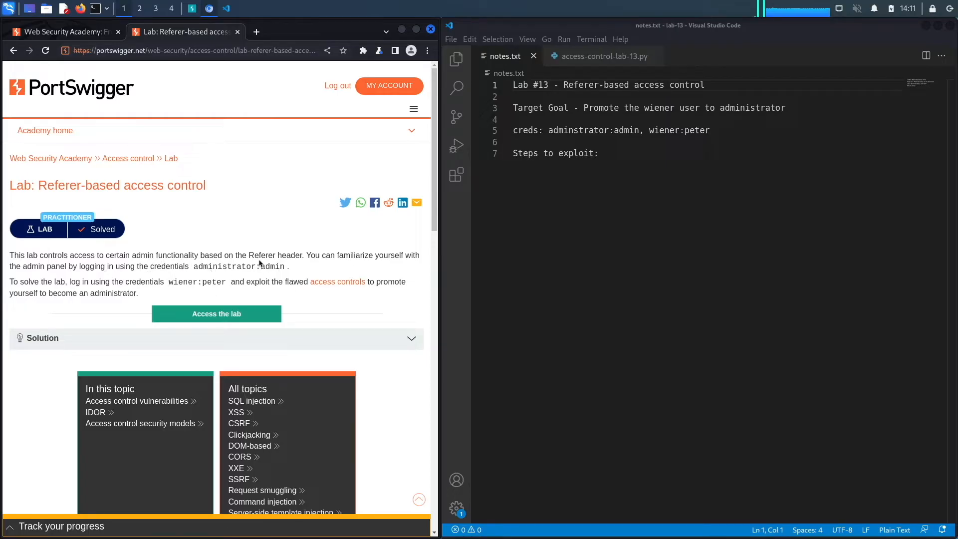
pyautogui.moveTo(139, 287)
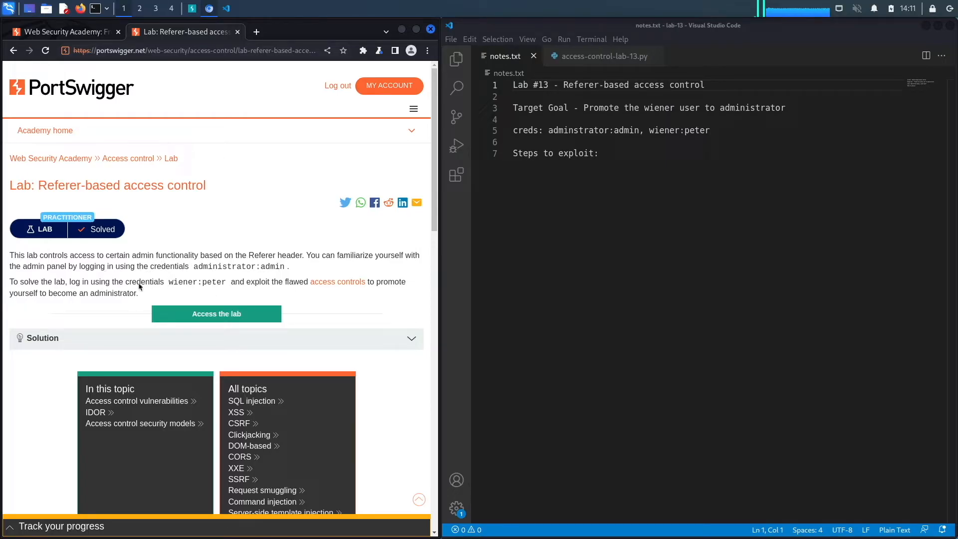
pyautogui.moveTo(152, 287)
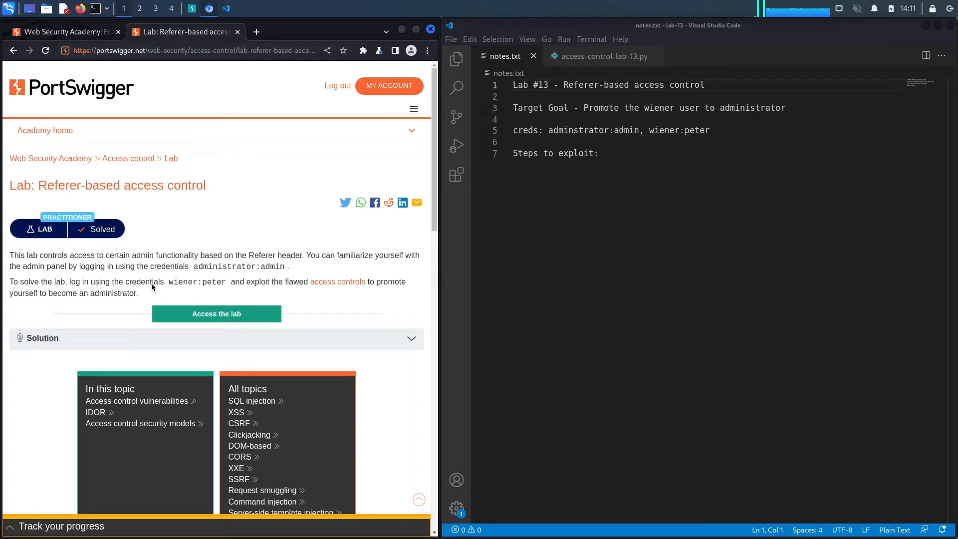
pyautogui.moveTo(183, 289)
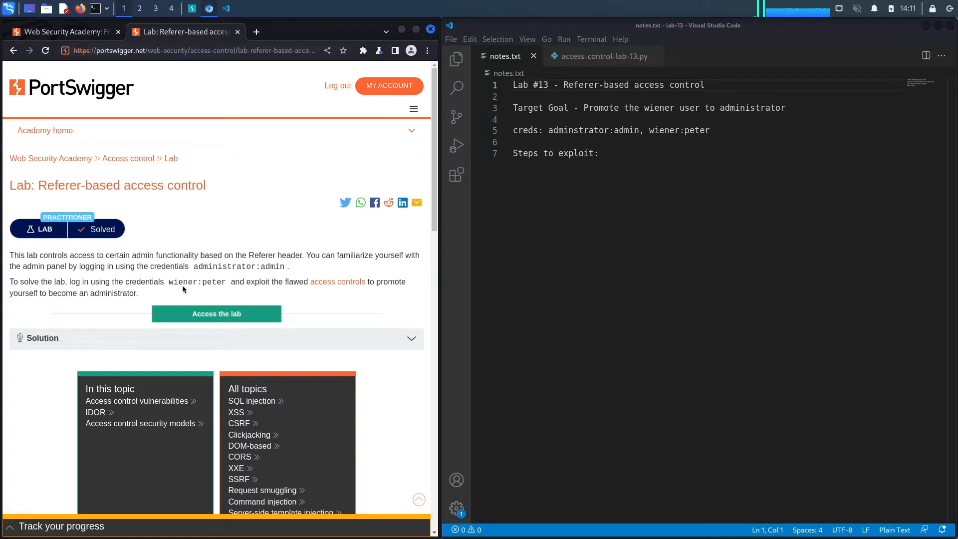
pyautogui.moveTo(354, 289)
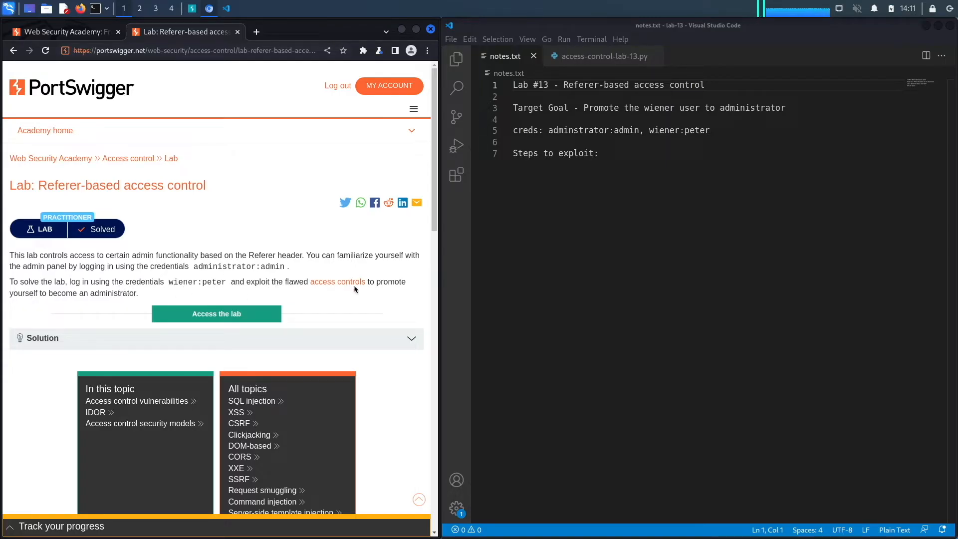
pyautogui.moveTo(121, 303)
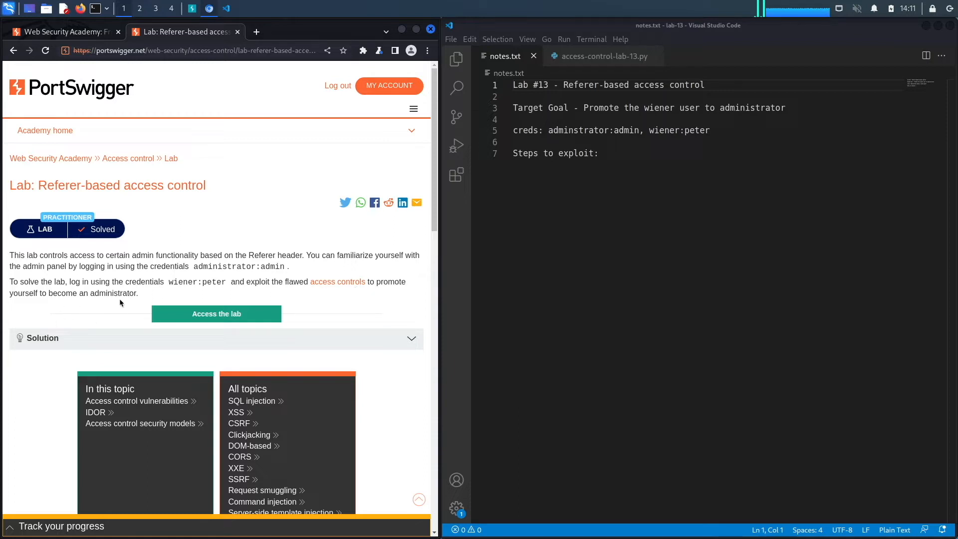
pyautogui.moveTo(282, 264)
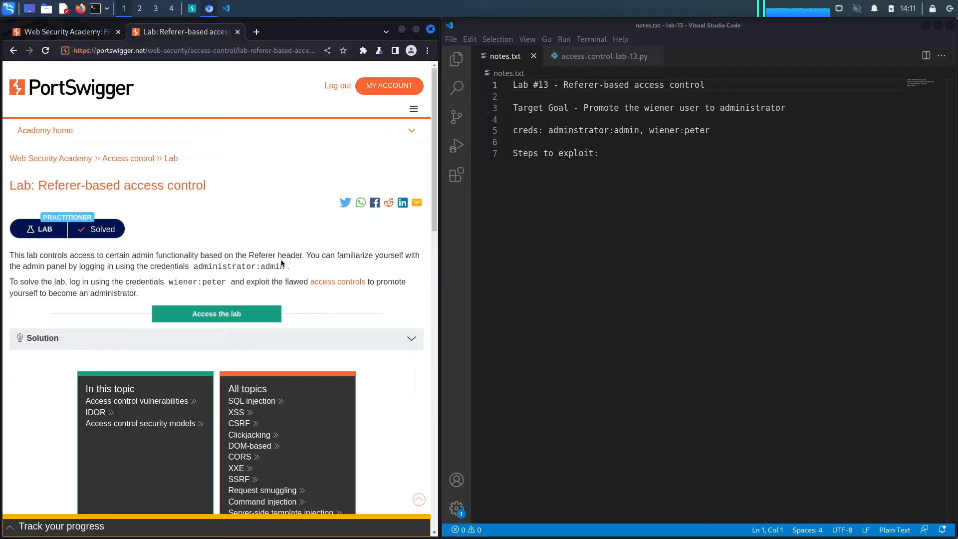
pyautogui.moveTo(259, 261)
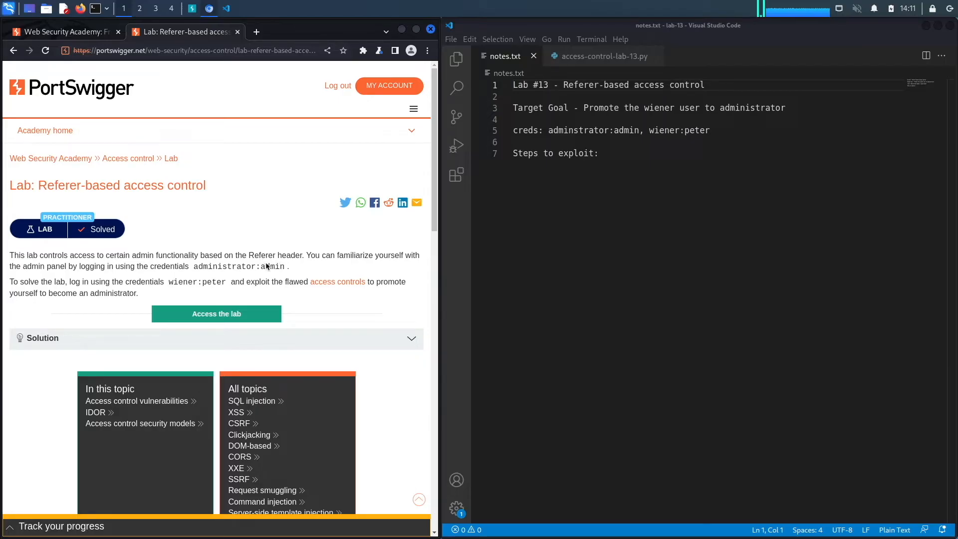
pyautogui.moveTo(198, 278)
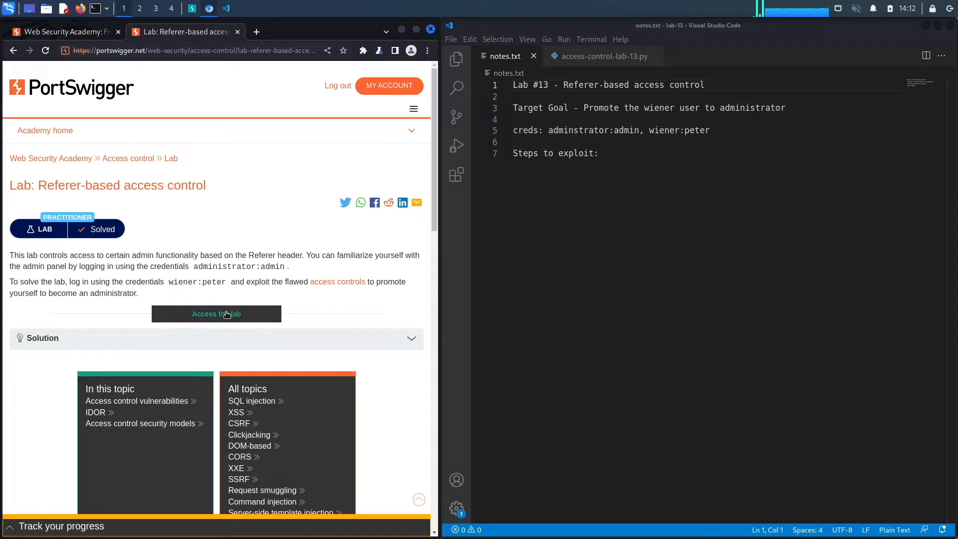
# Launch the lab and inspect a captured product image request in Burp's HTTP history.
pyautogui.click(216, 313)
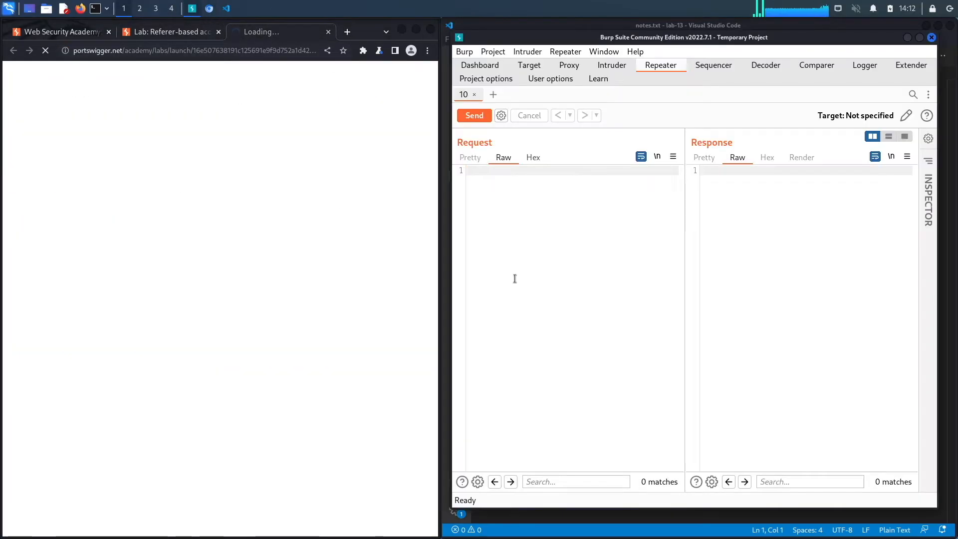
pyautogui.click(568, 65)
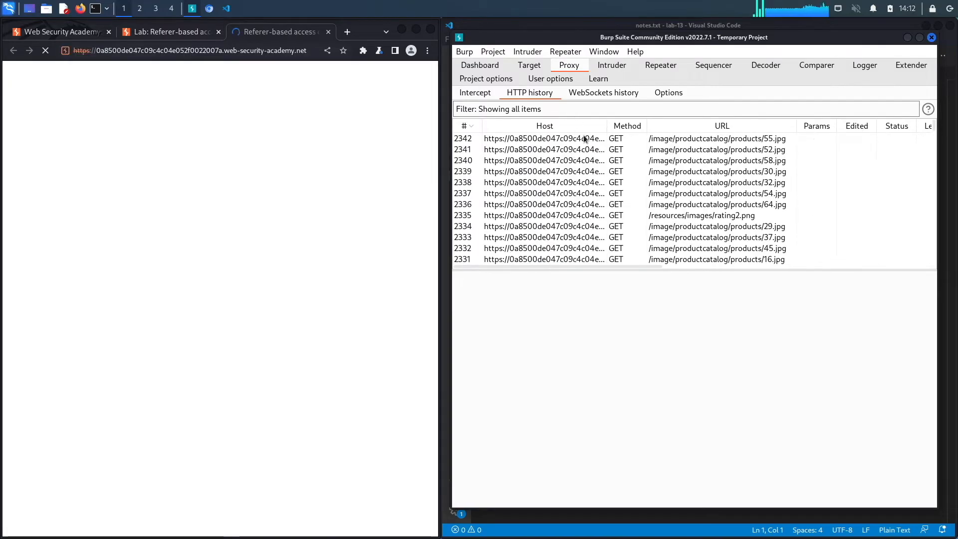
pyautogui.click(545, 138)
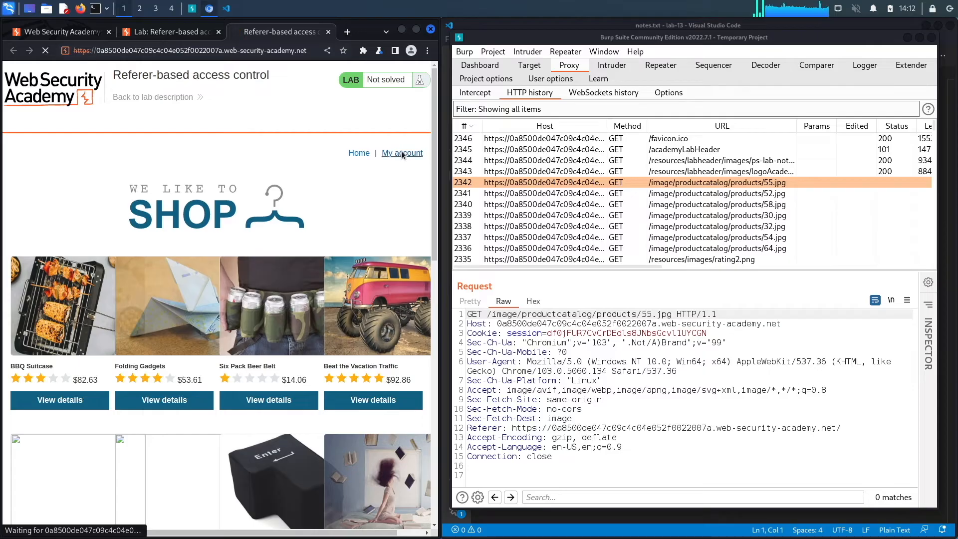
pyautogui.click(403, 152)
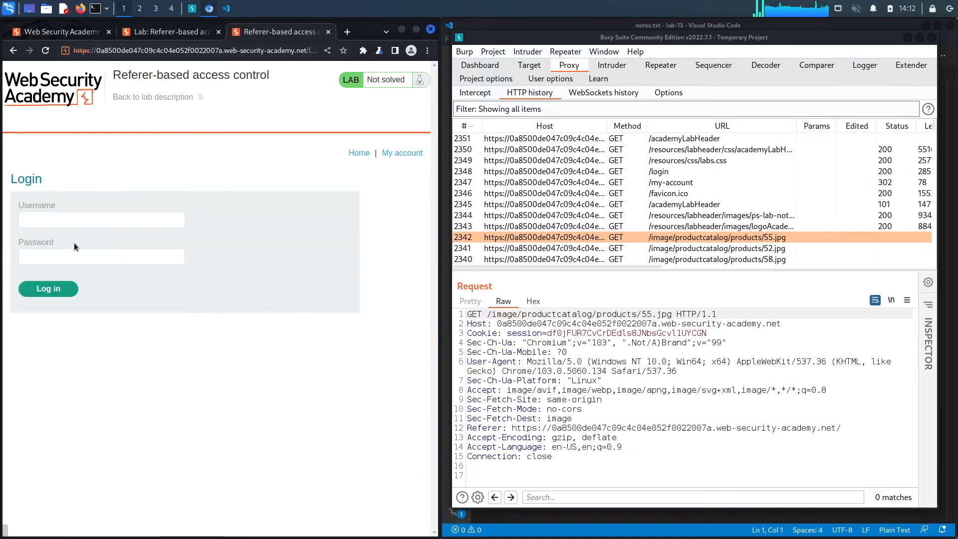
pyautogui.write('administrator')
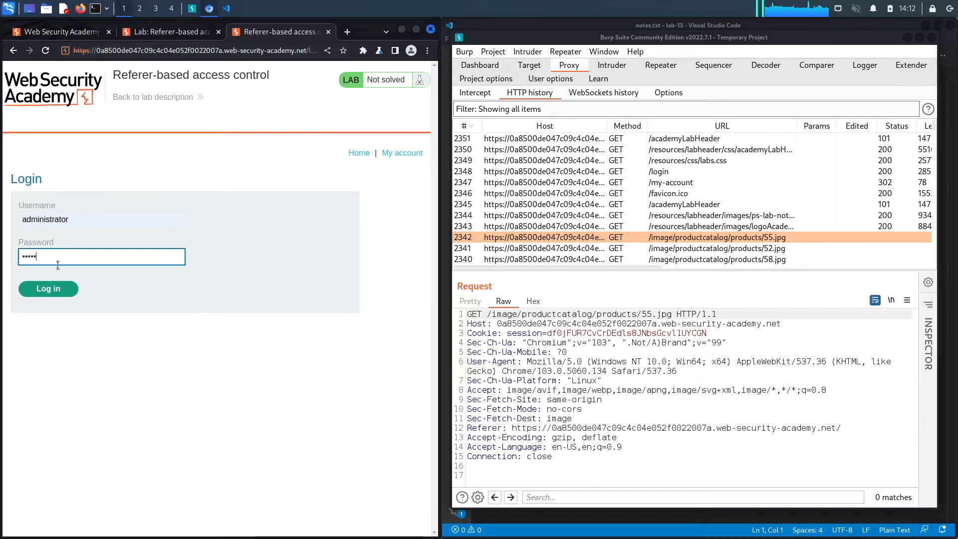
pyautogui.click(48, 288)
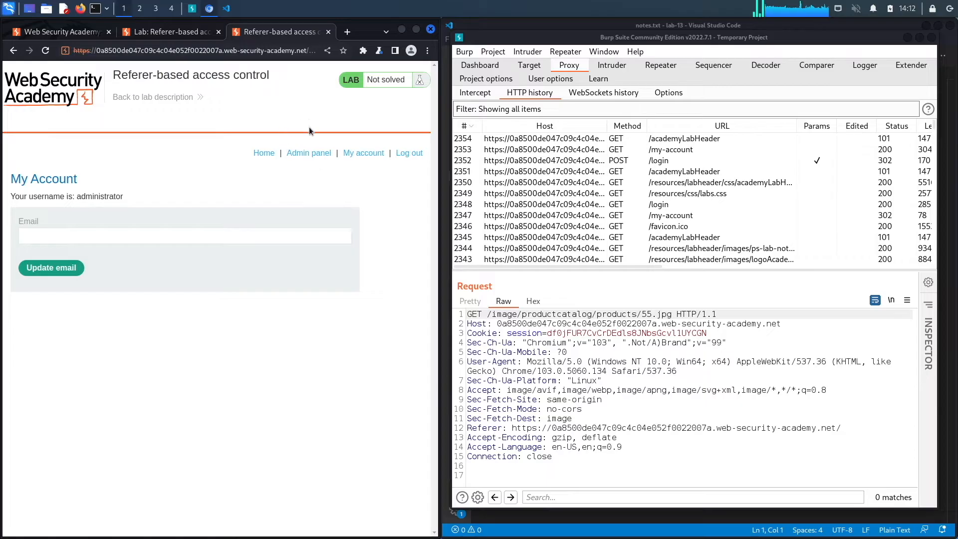
# Open the admin panel and select carlos (NORMAL) in the User dropdown.
pyautogui.click(309, 153)
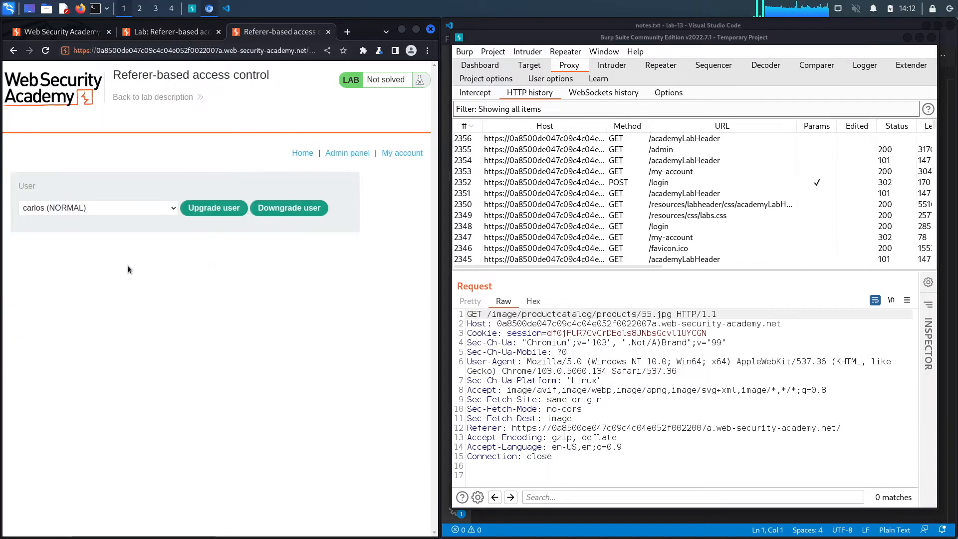
pyautogui.click(98, 207)
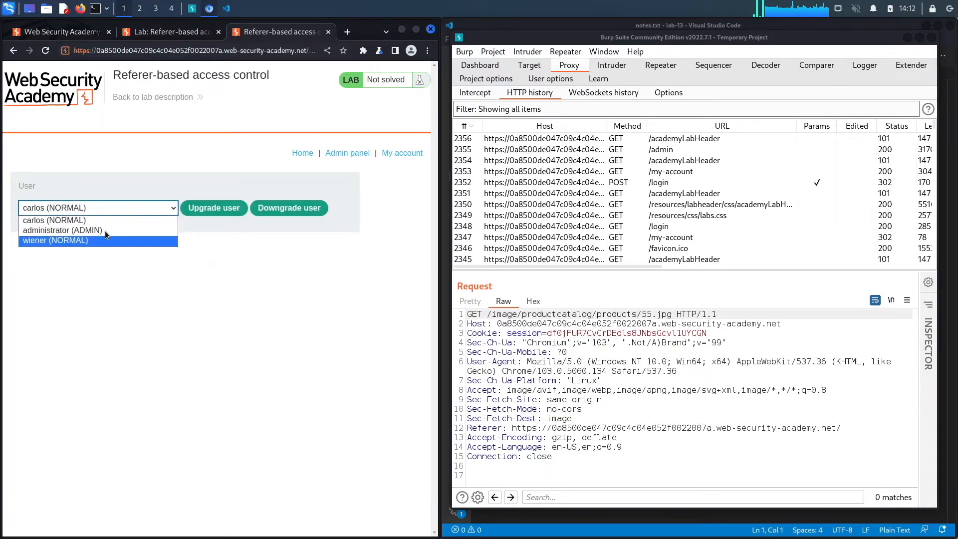
pyautogui.moveTo(86, 220)
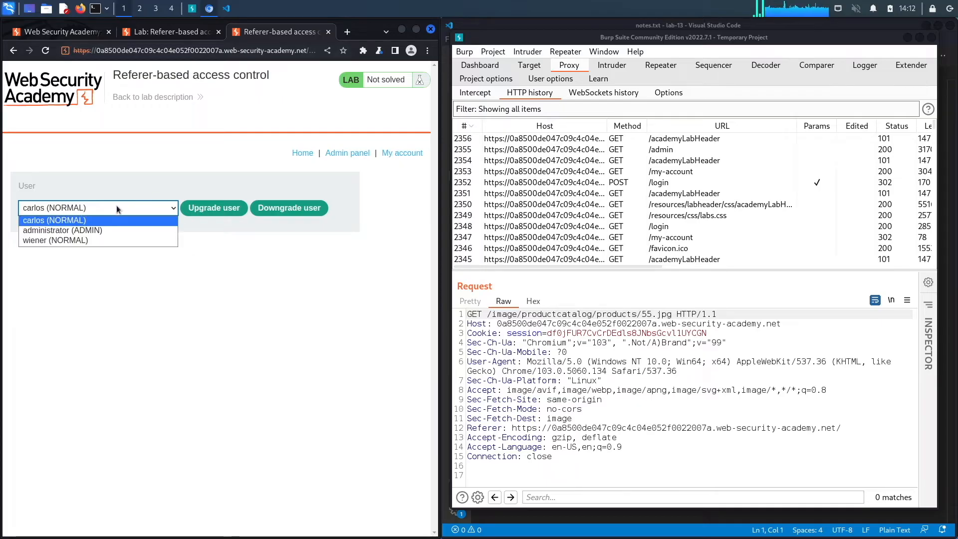
pyautogui.click(54, 220)
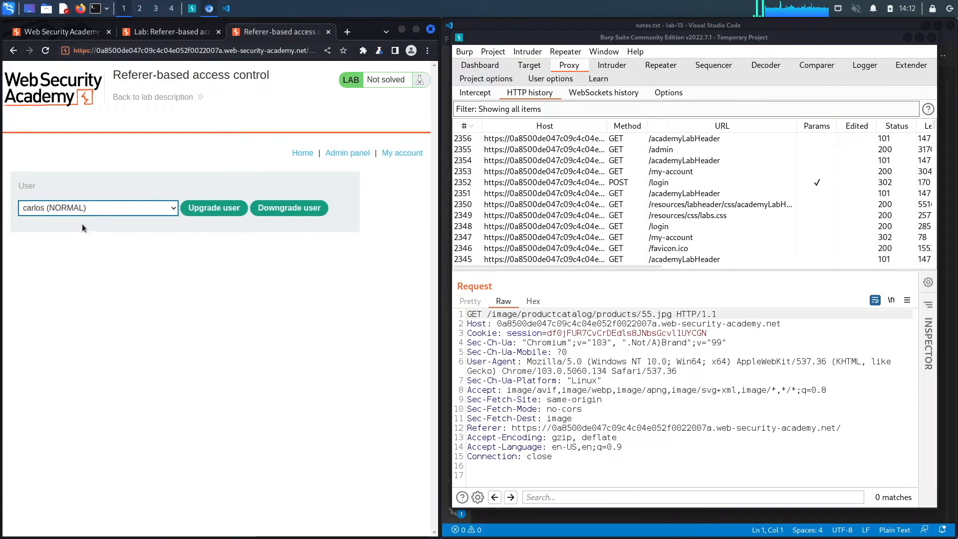
pyautogui.click(97, 208)
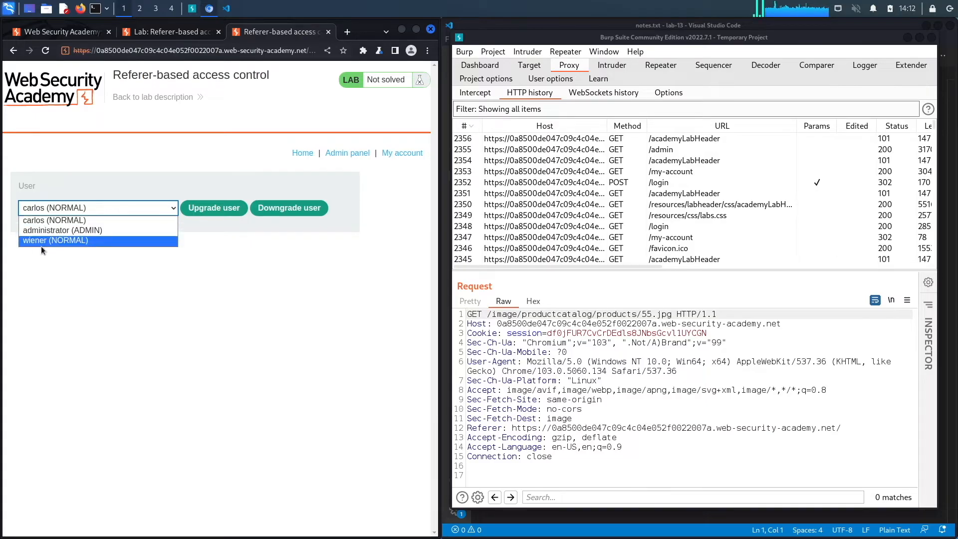
pyautogui.moveTo(55, 220)
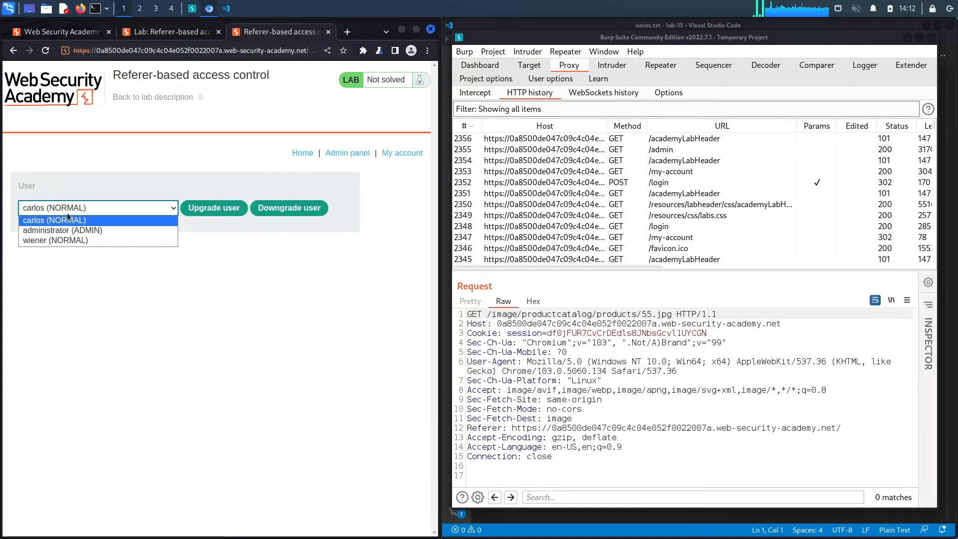
pyautogui.click(67, 220)
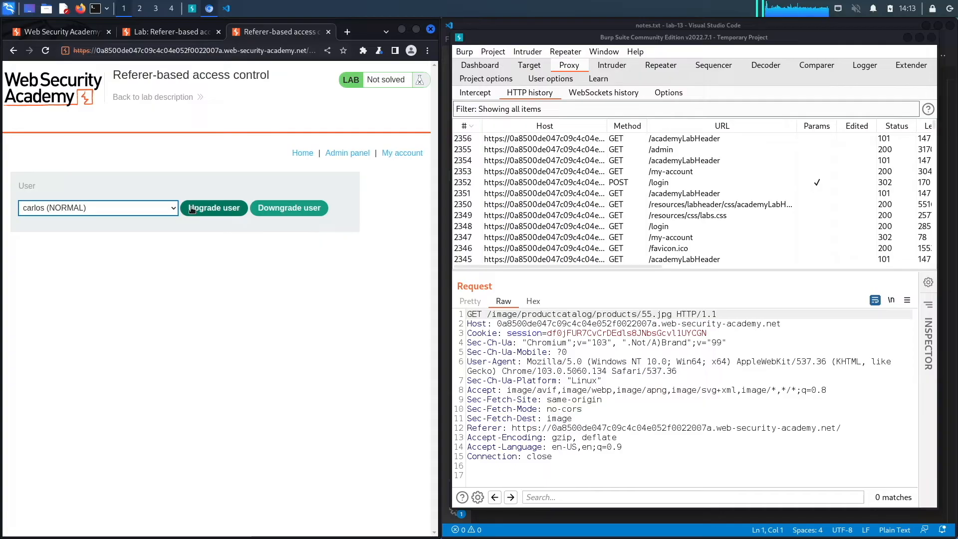
pyautogui.moveTo(218, 216)
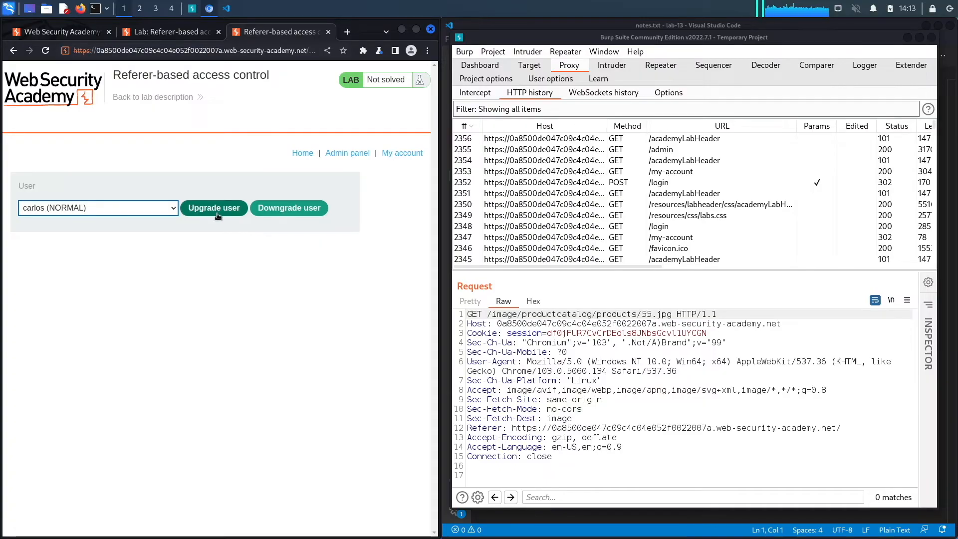
# Upgrade carlos to ADMIN and load the captured admin-roles request into Repeater.
pyautogui.click(214, 208)
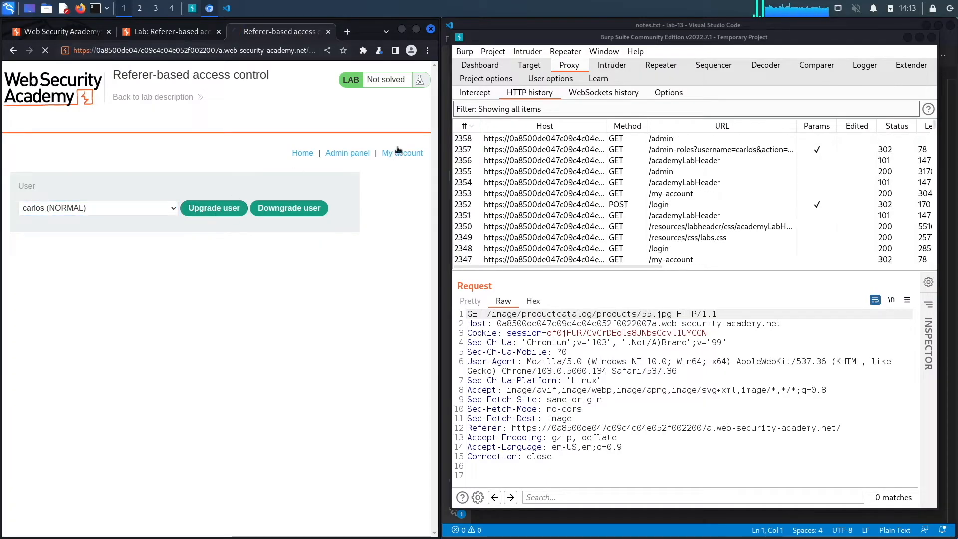
pyautogui.click(721, 160)
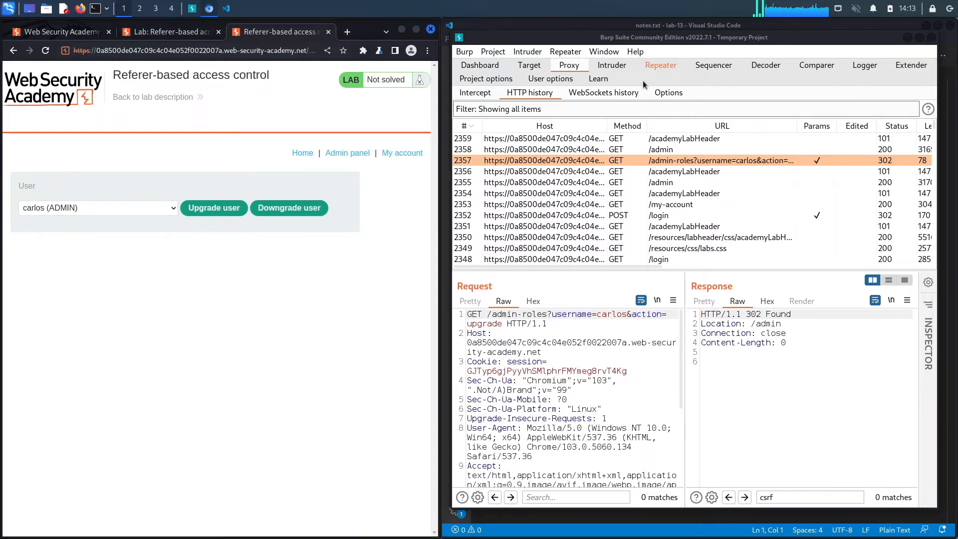
pyautogui.click(661, 66)
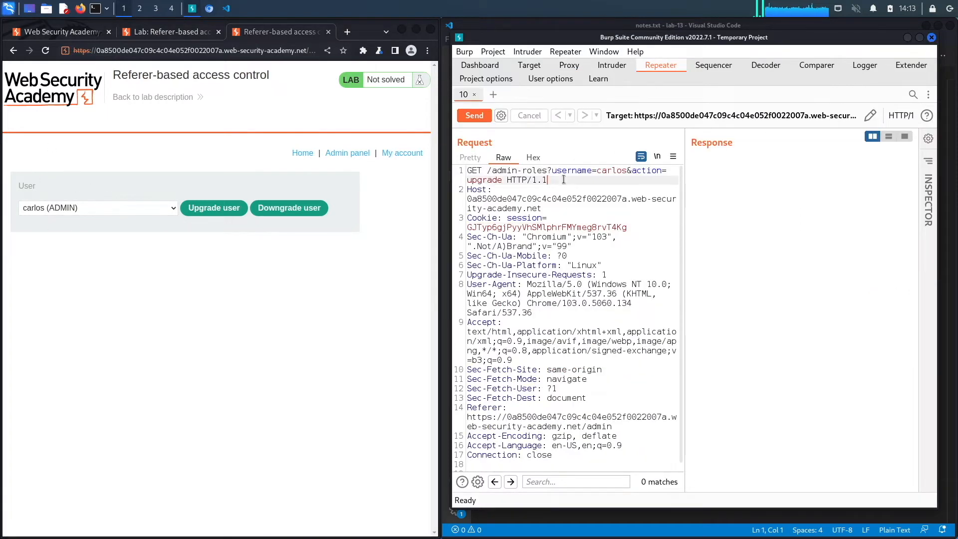
# Review the action parameter in the Repeater request, then return the browser to the shop home page.
pyautogui.doubleClick(474, 171)
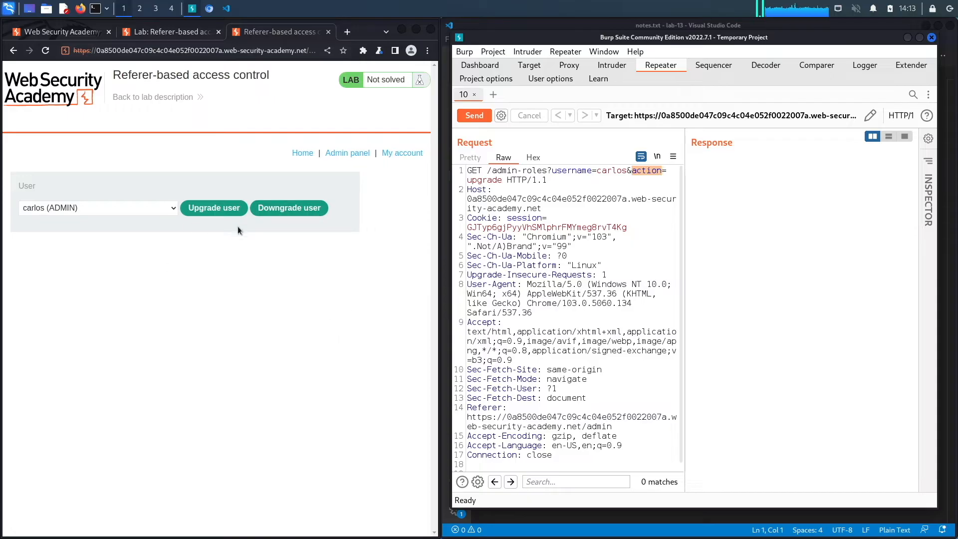
pyautogui.scroll(-3)
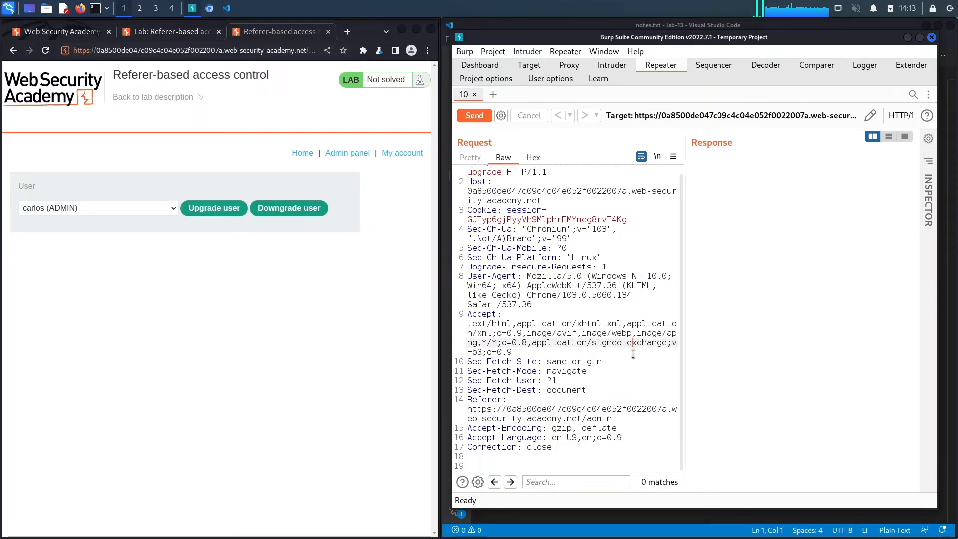
pyautogui.scroll(3)
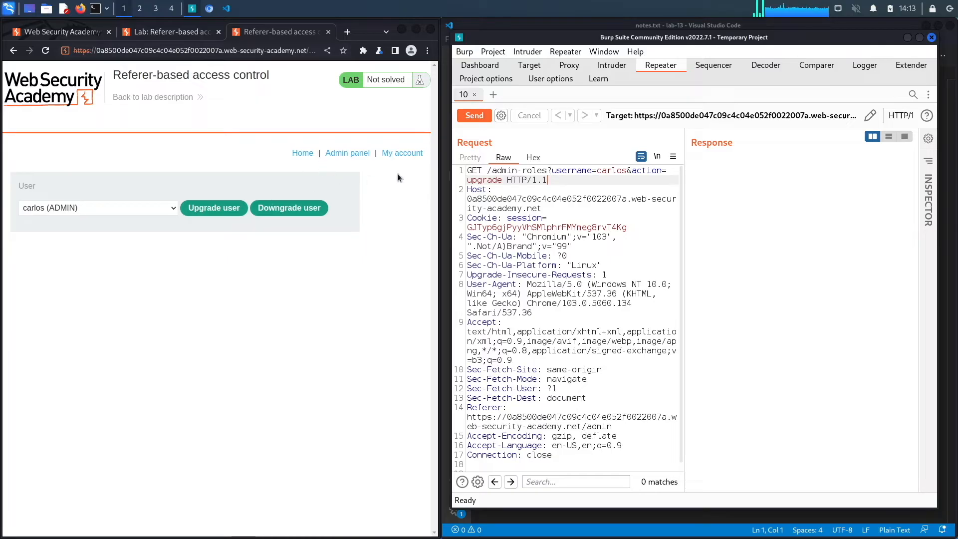
pyautogui.click(403, 153)
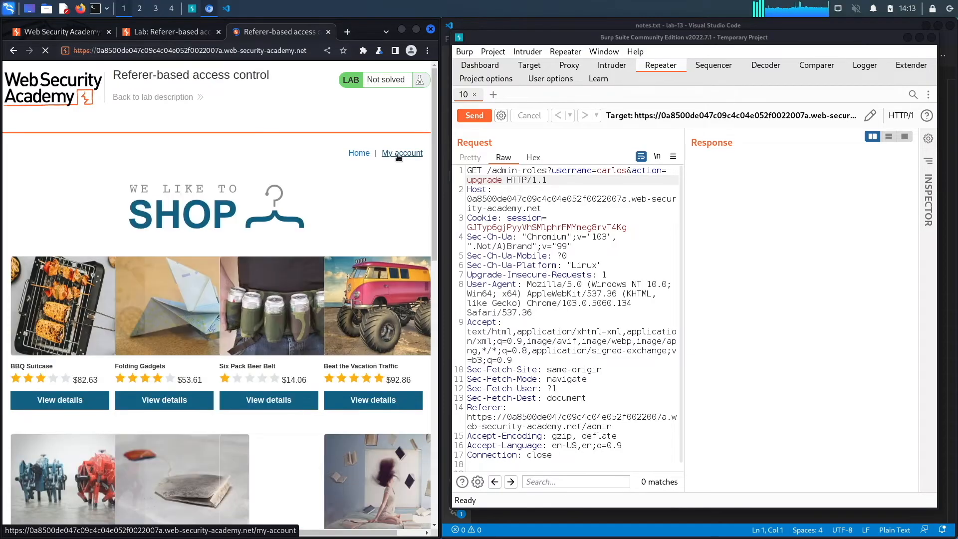
# Log in to the lab's My Account page as wiener.
pyautogui.click(401, 153)
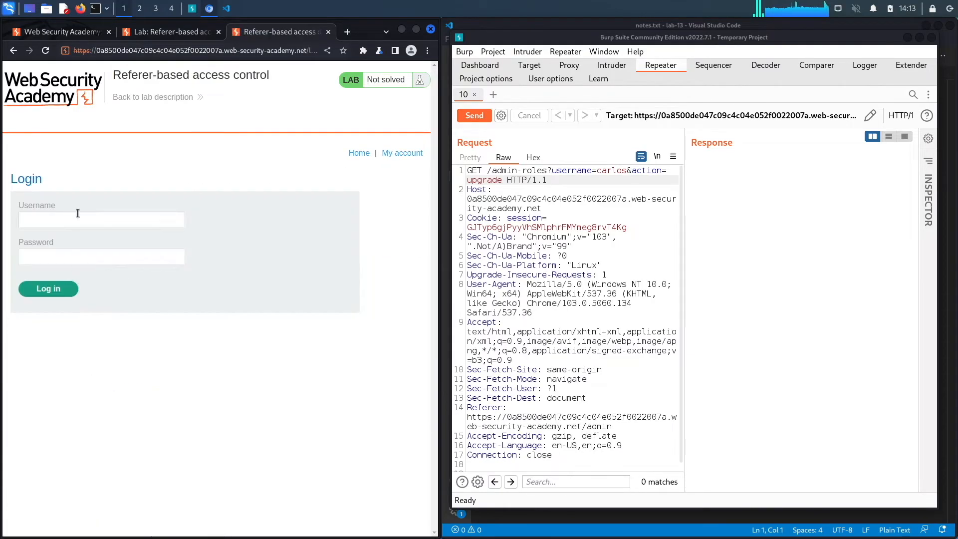
pyautogui.write('wiener')
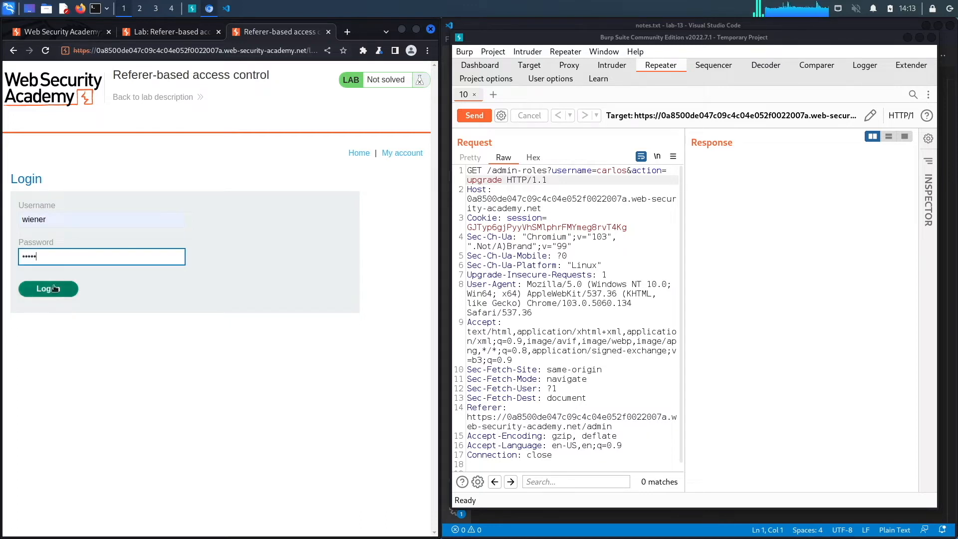
pyautogui.click(48, 288)
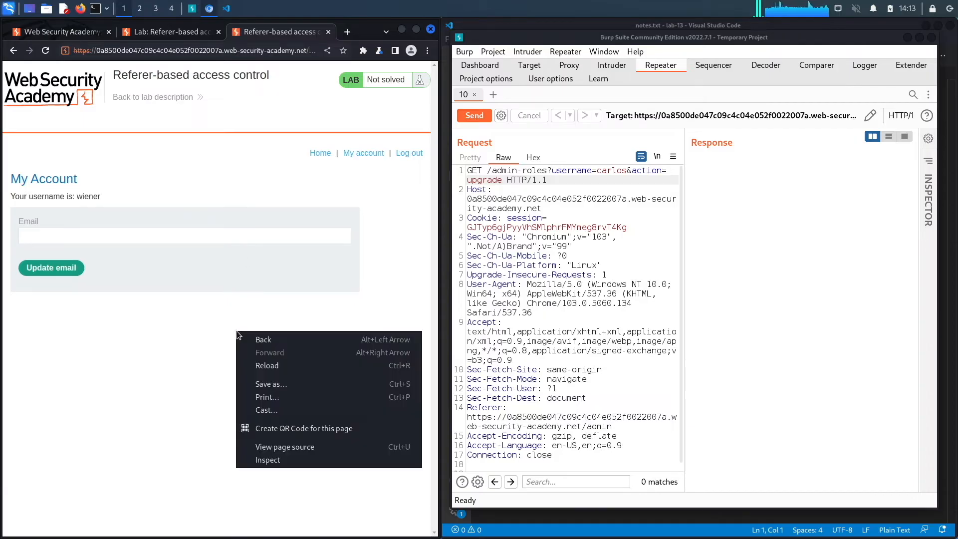
# Copy wiener's session cookie from DevTools Application > Cookies for the lab site.
pyautogui.click(267, 460)
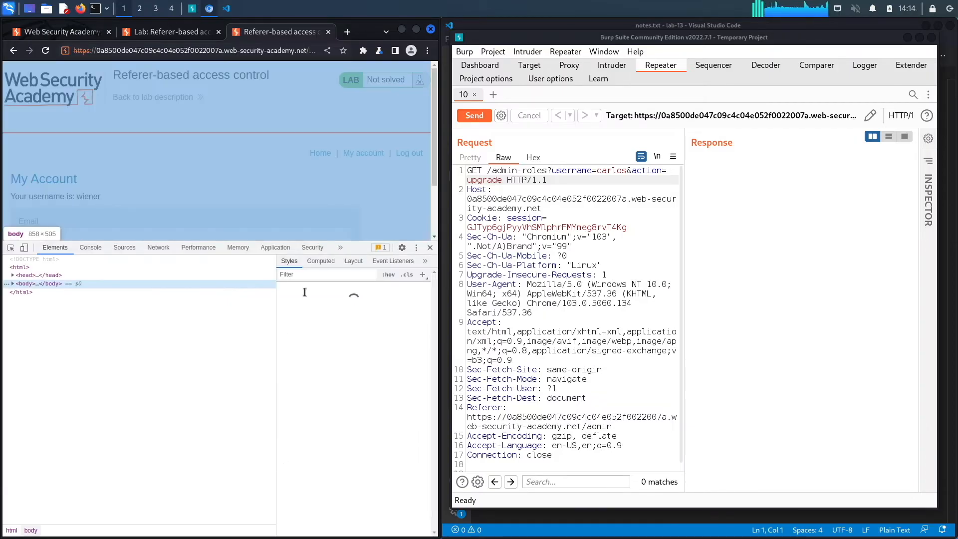
pyautogui.click(275, 247)
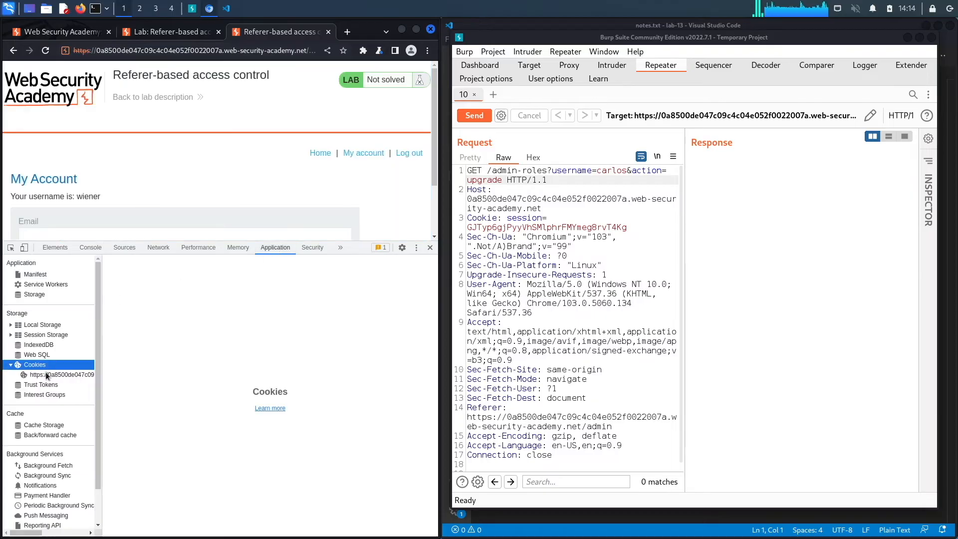
pyautogui.click(61, 375)
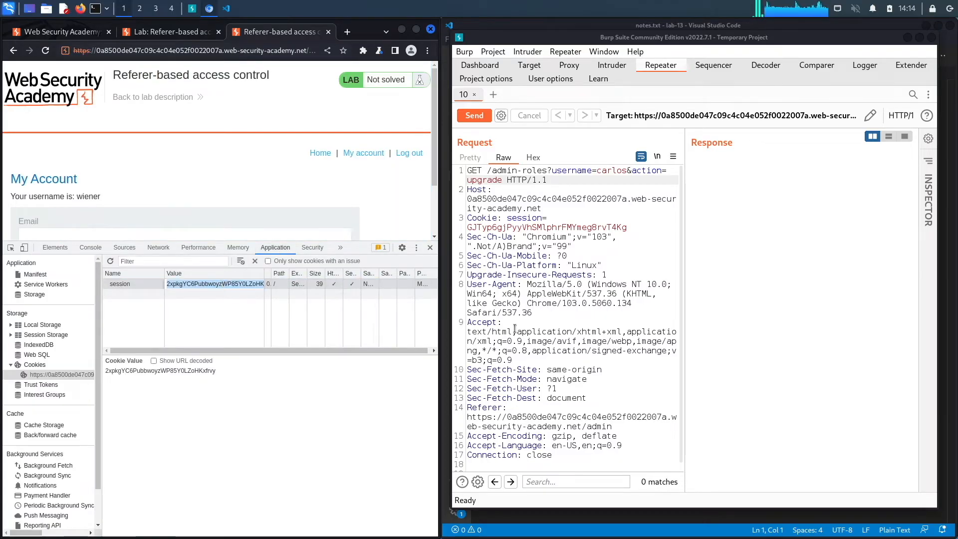
pyautogui.doubleClick(562, 227)
pyautogui.write('wiene')
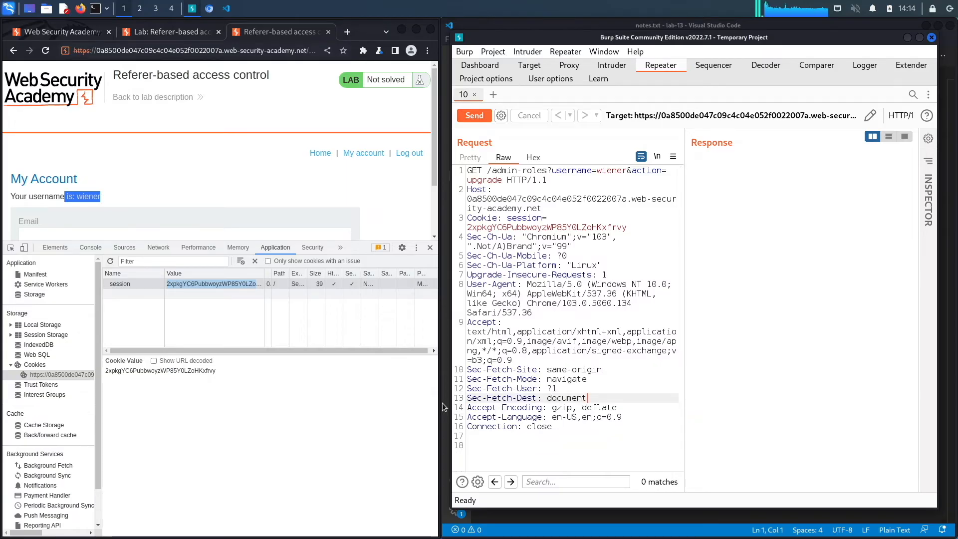
# Send wiener's Referer-less upgrade request, get 401 Unauthorized, and restore the /admin Referer.
pyautogui.click(474, 116)
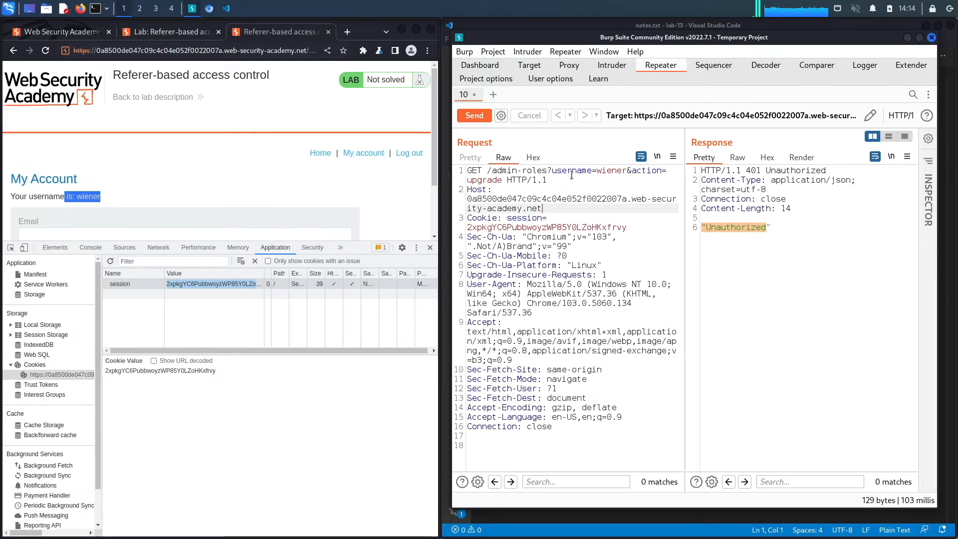
pyautogui.click(588, 398)
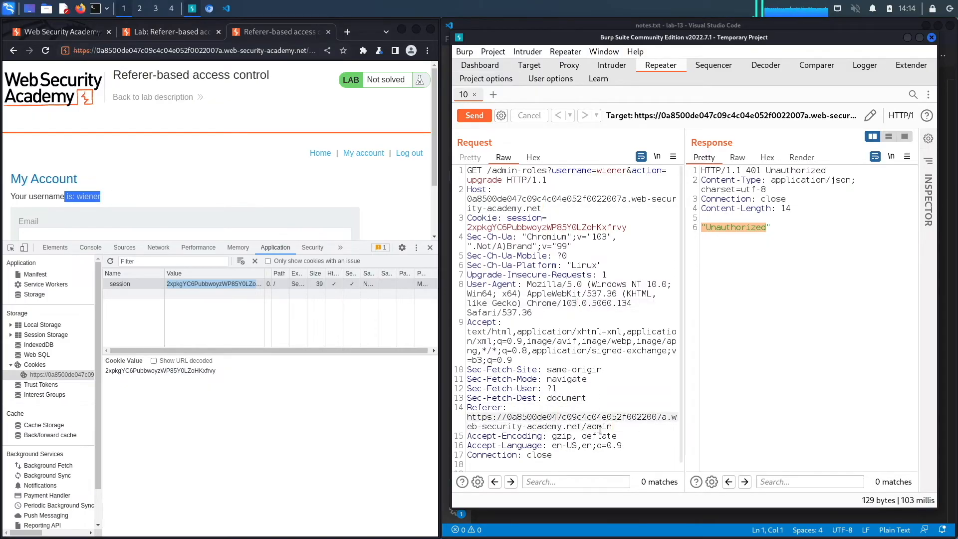
pyautogui.doubleClick(600, 426)
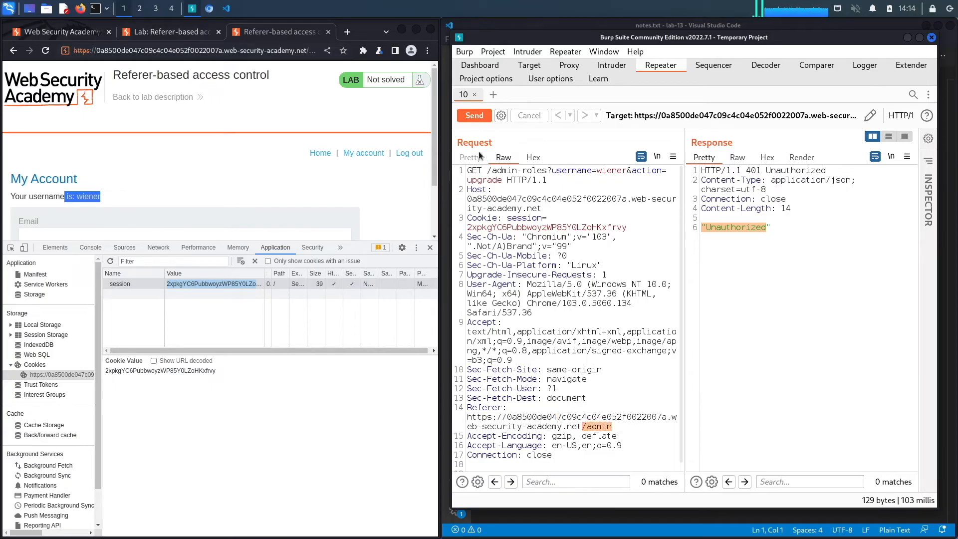
# Resend the request with the /admin Referer, follow the 302 redirect, then go back.
pyautogui.click(473, 115)
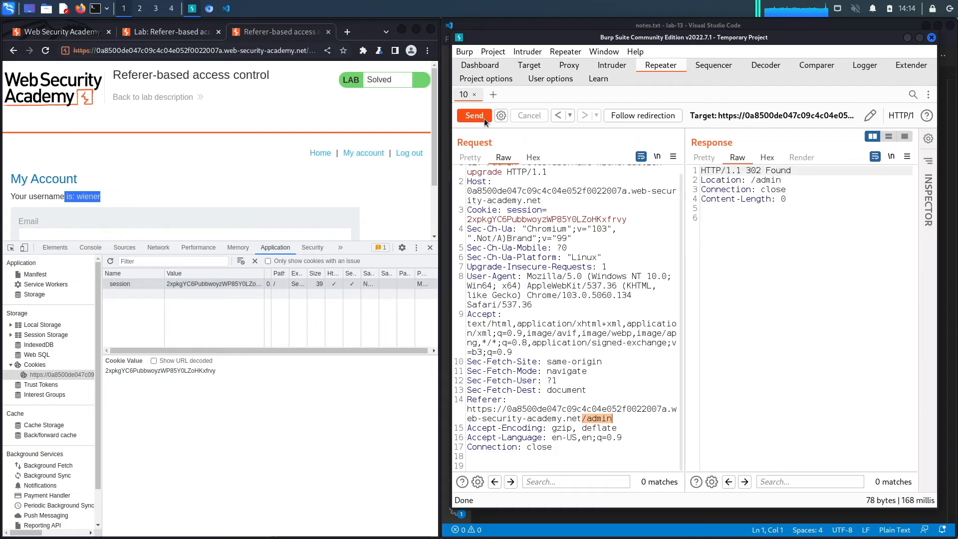
pyautogui.click(473, 115)
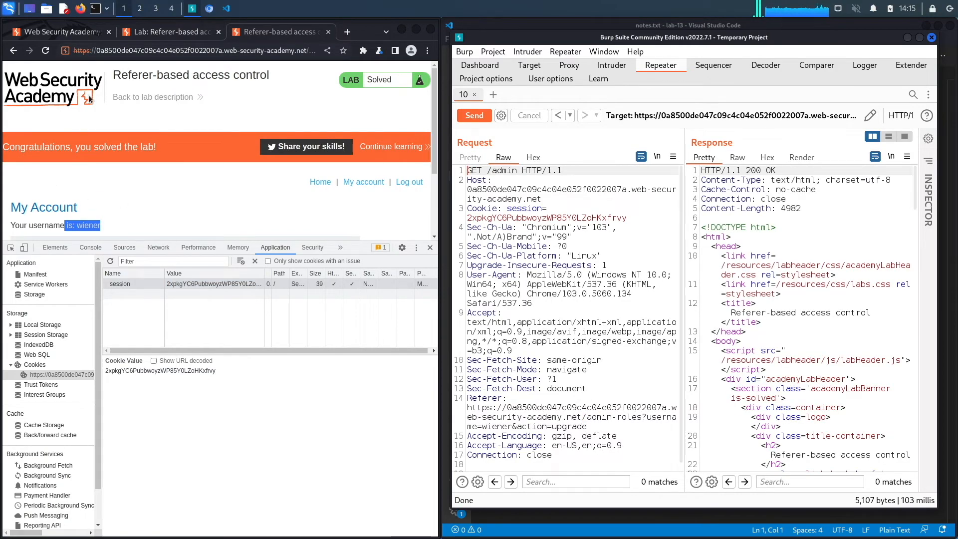
pyautogui.click(556, 115)
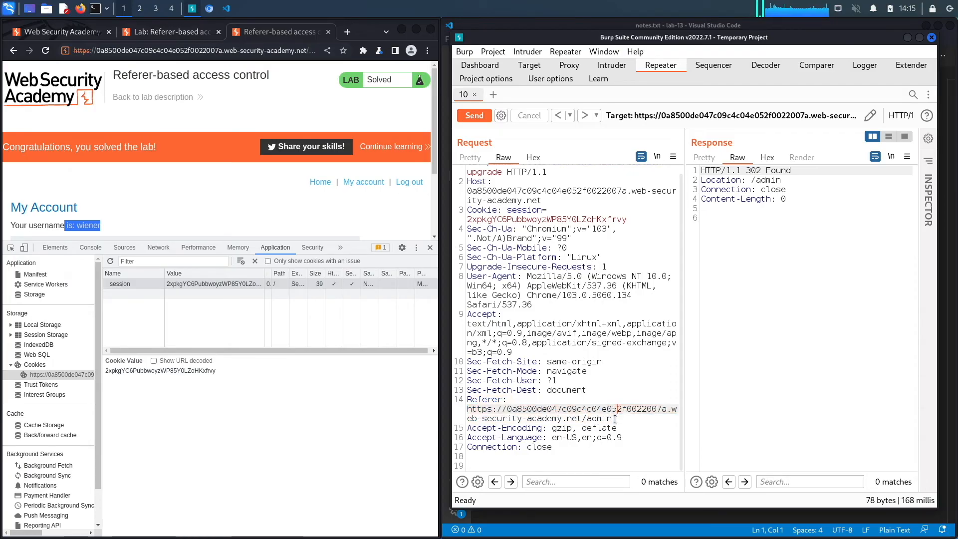
pyautogui.doubleClick(596, 418)
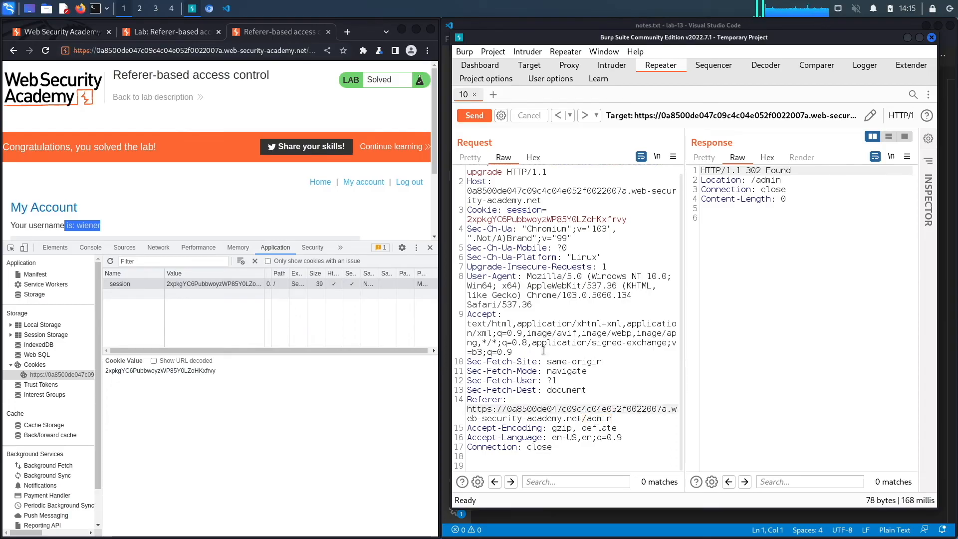
pyautogui.moveTo(363, 182)
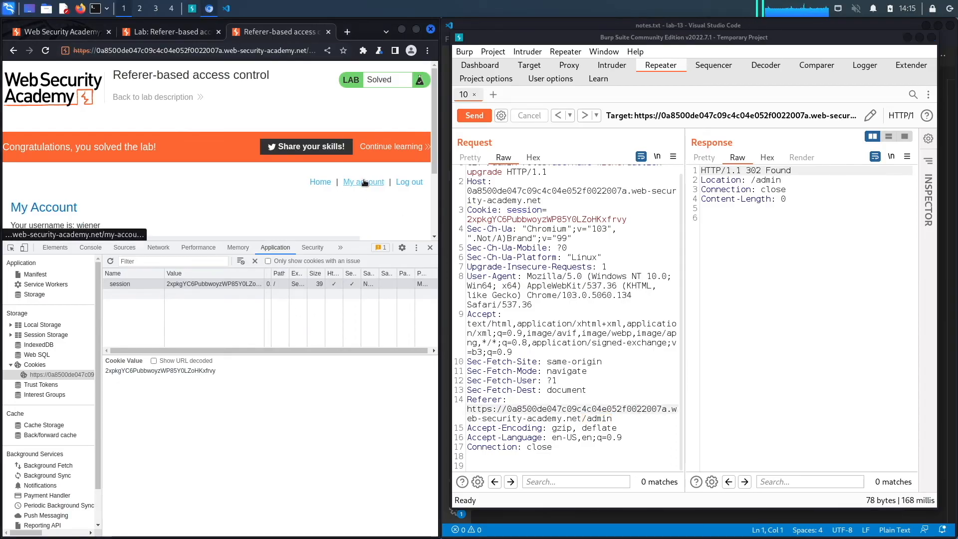
# Reload wiener's account page, open the Admin panel listing carlos (ADMIN), and close DevTools.
pyautogui.click(363, 181)
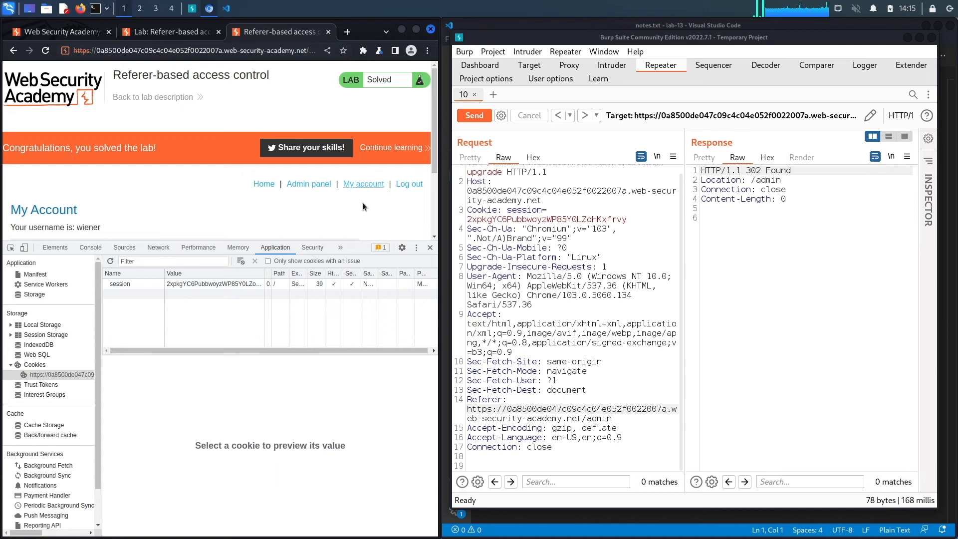
pyautogui.click(309, 185)
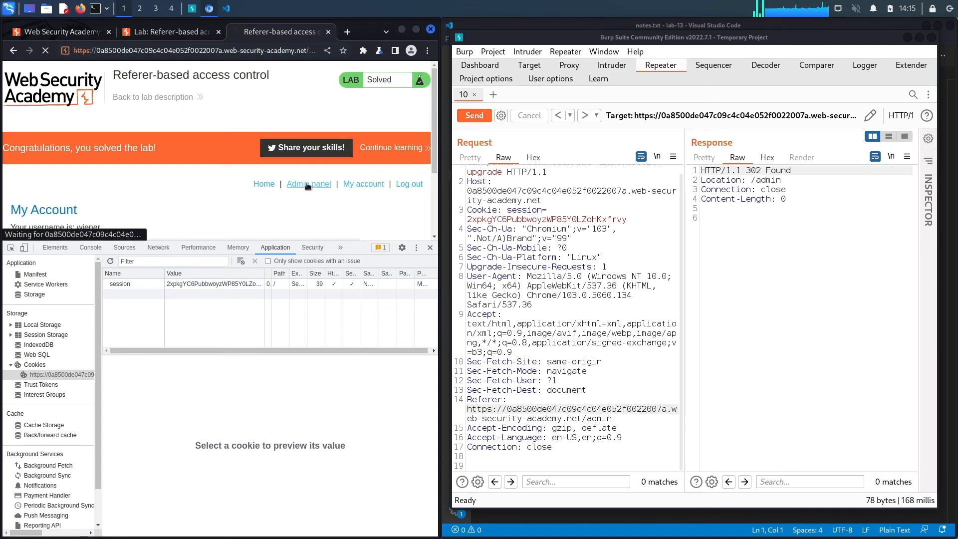
pyautogui.click(308, 184)
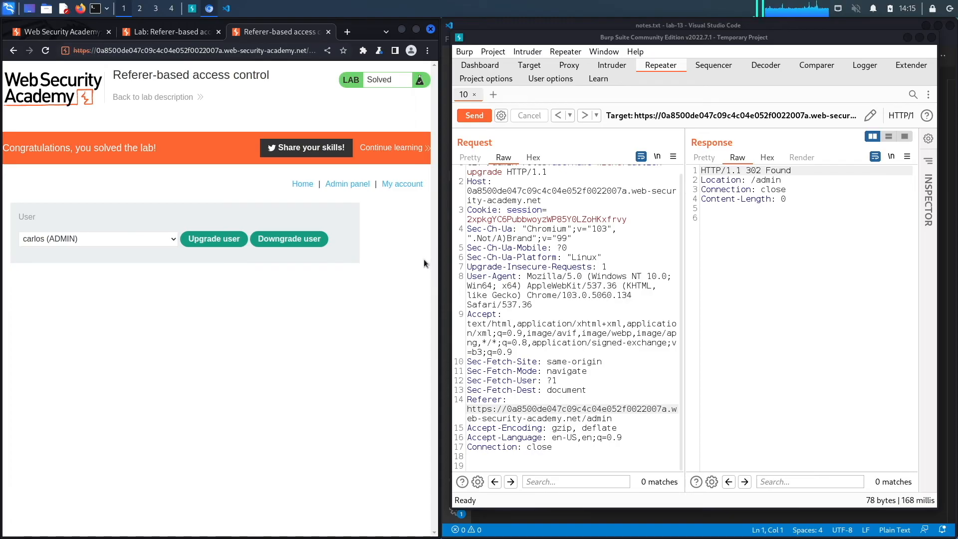
pyautogui.moveTo(378, 300)
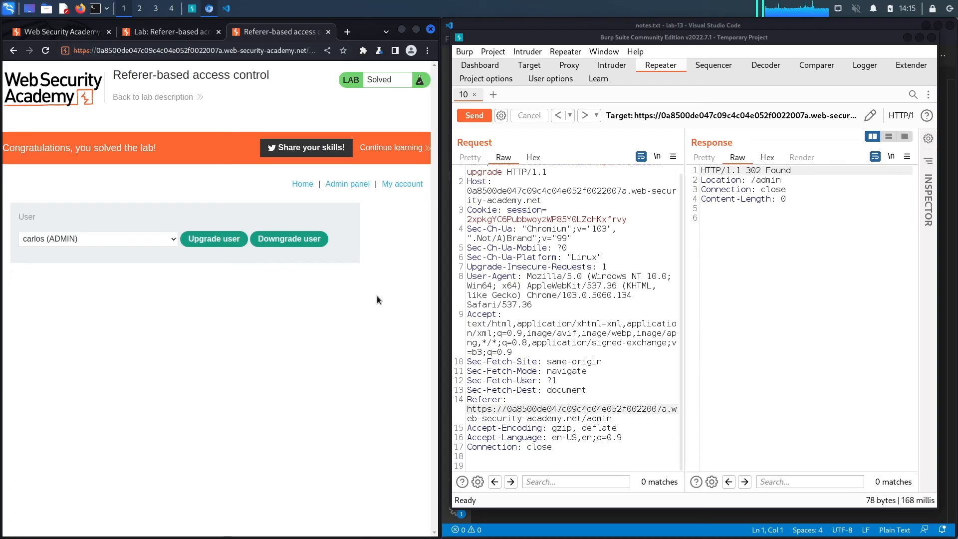